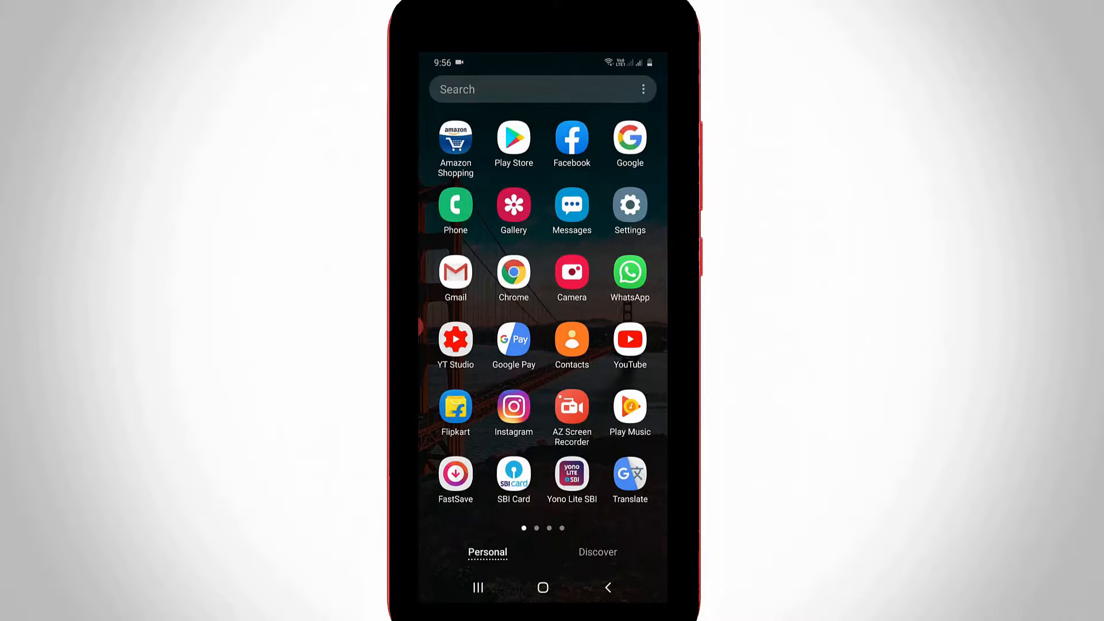
- Launch Settings and scroll its main list down to the Apps entry
click(630, 204)
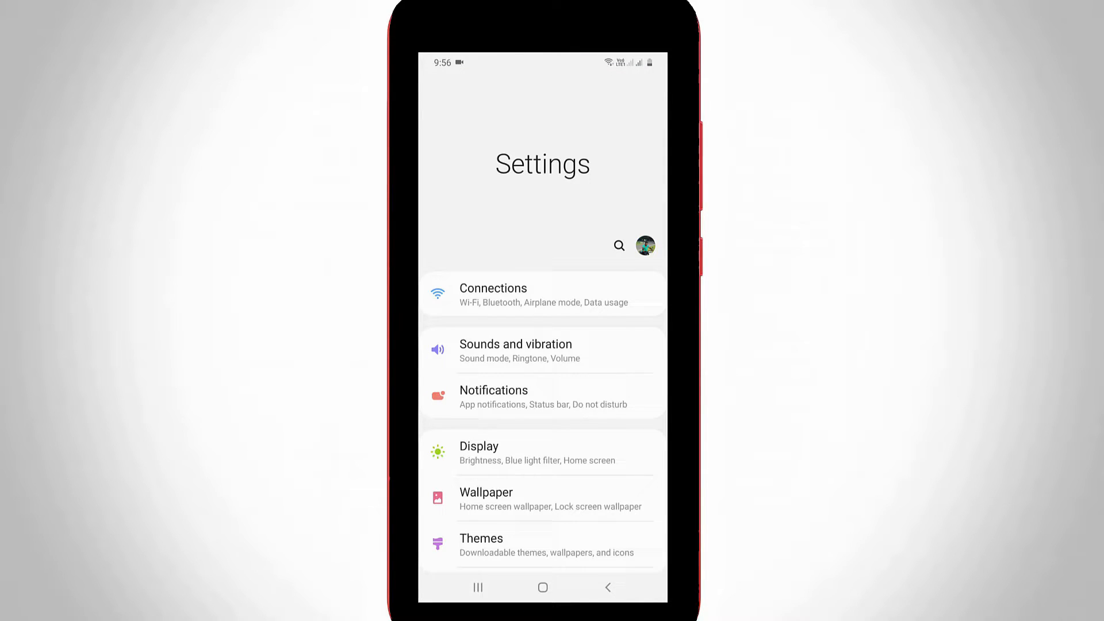
scroll(down, 3)
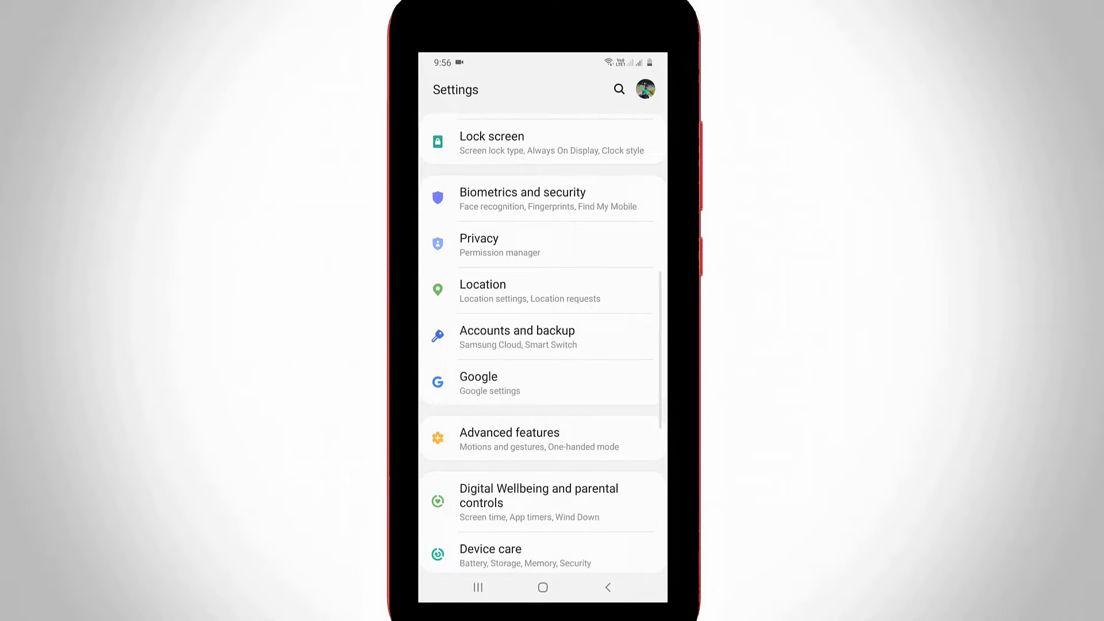
scroll(down, 3)
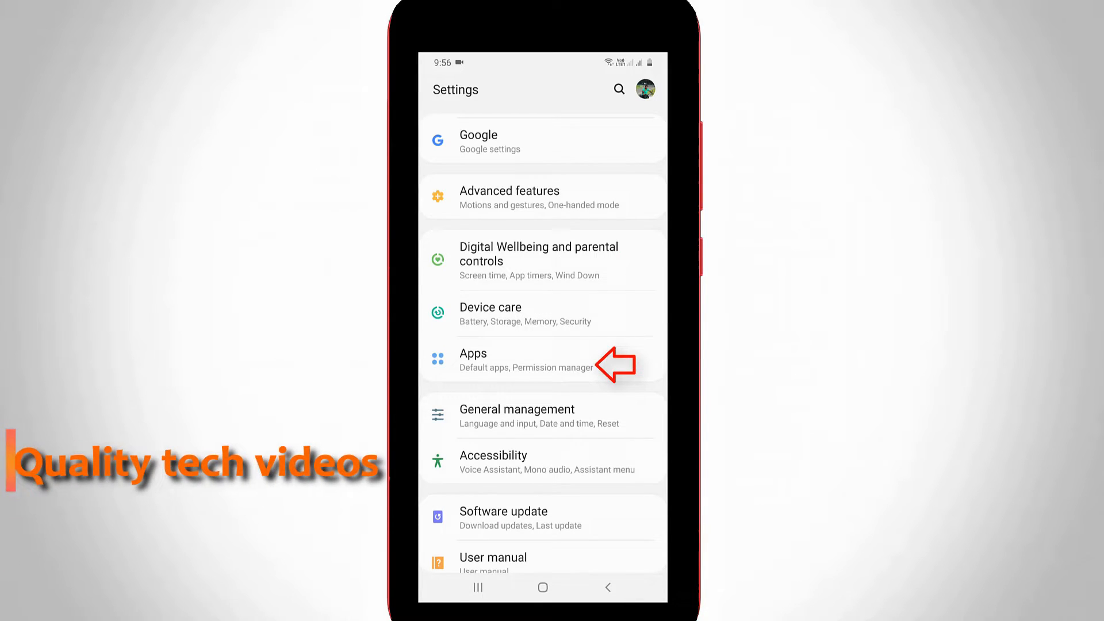
- Find Google Play Store in the Apps list and open its app info page
click(473, 359)
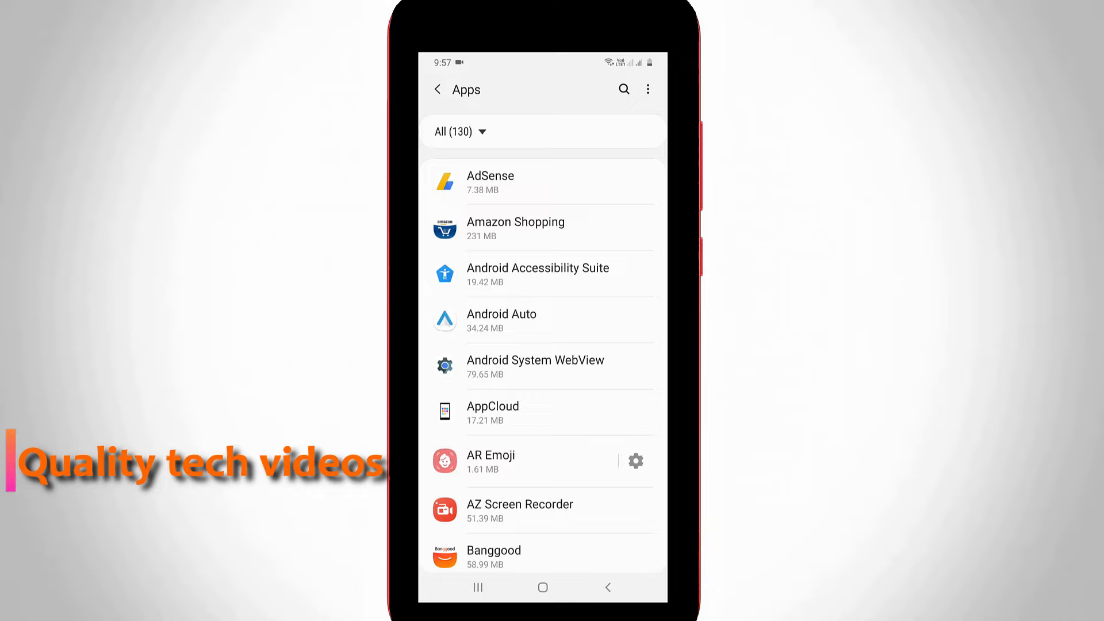
scroll(down, 3)
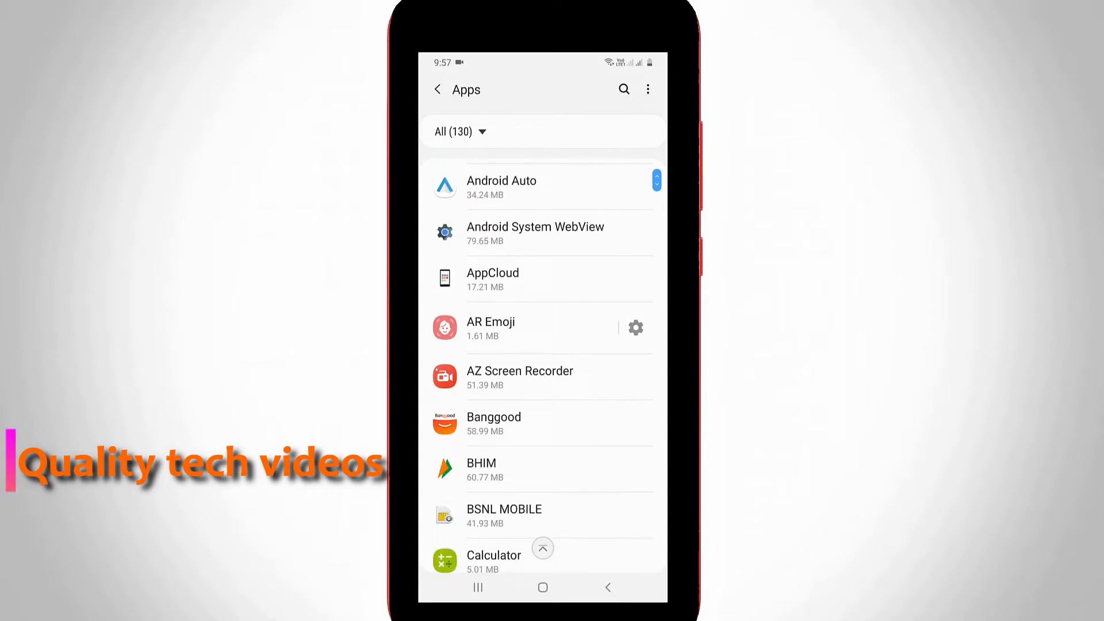
scroll(down, 3)
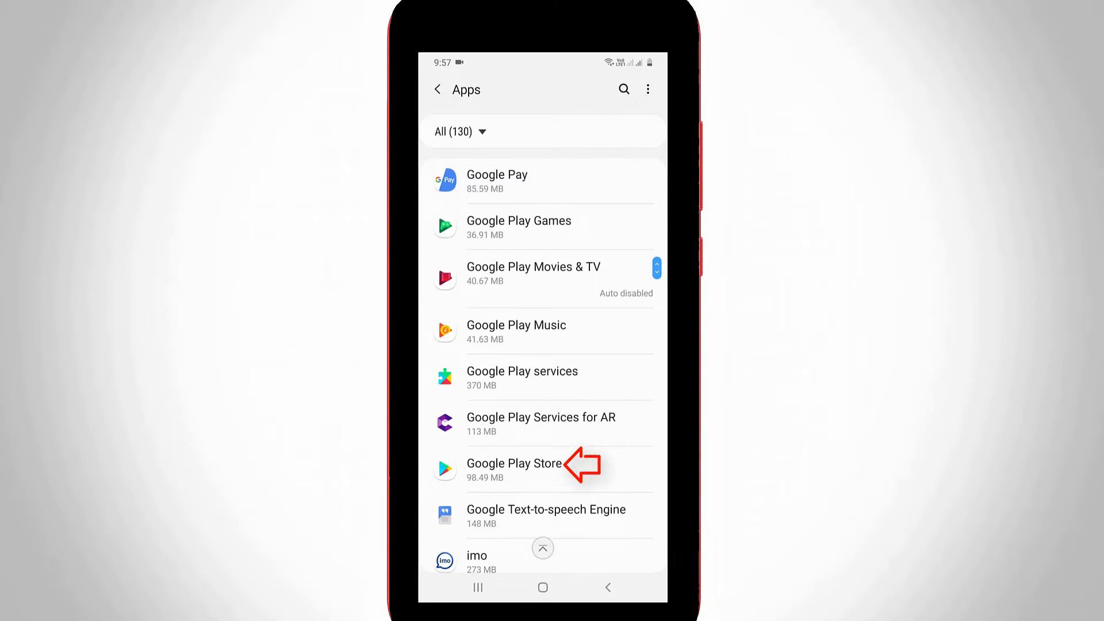
click(513, 470)
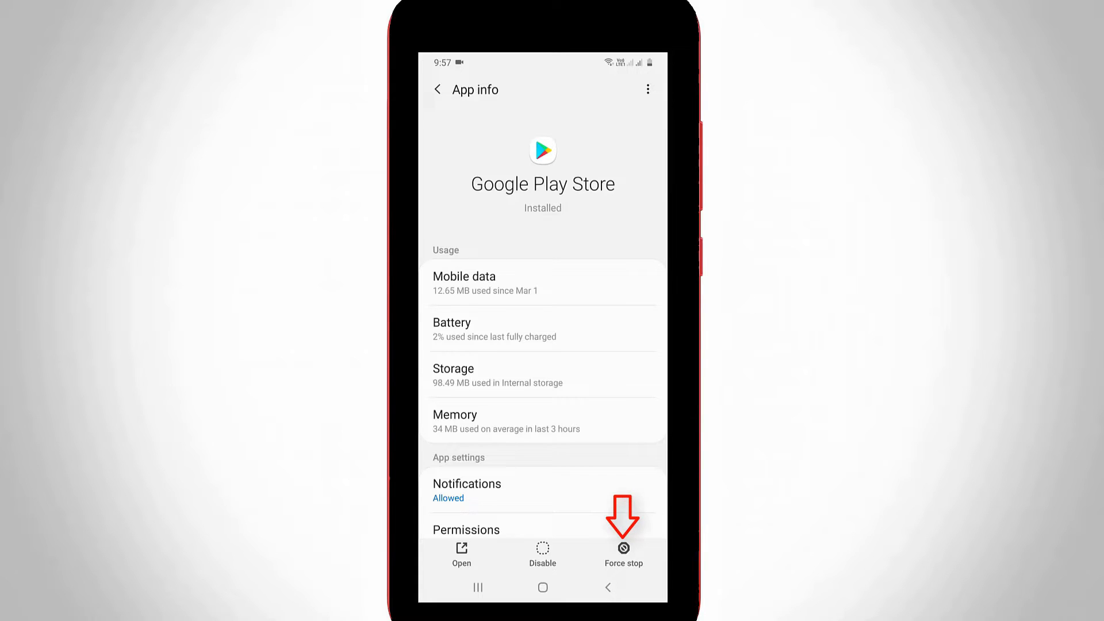
- Force-stop Google Play Store with confirmation, then view its Storage page
click(623, 547)
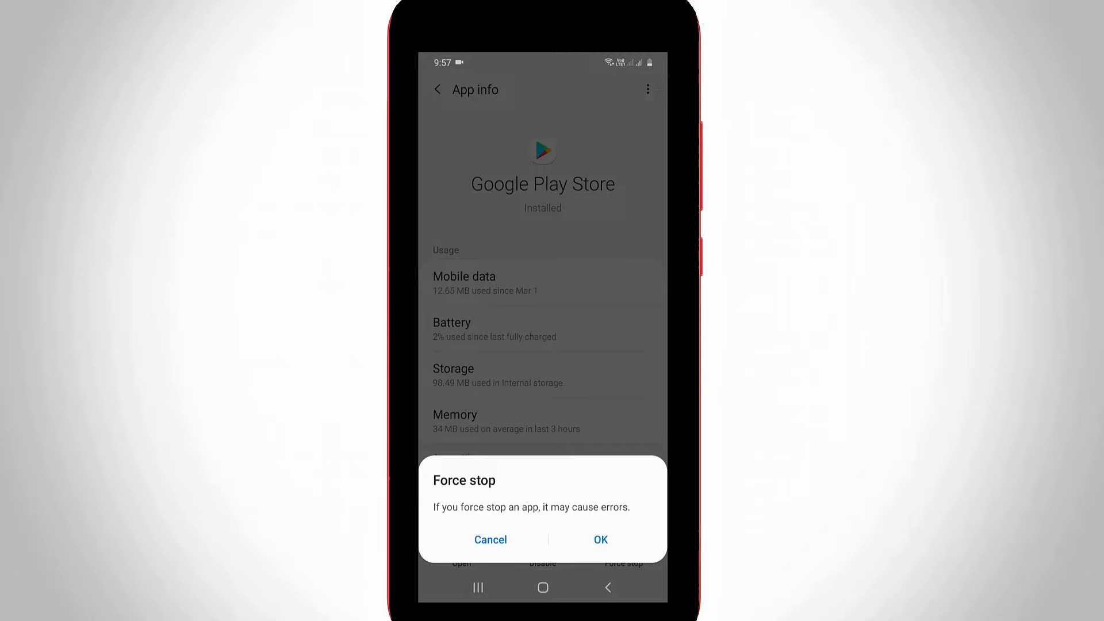
click(490, 539)
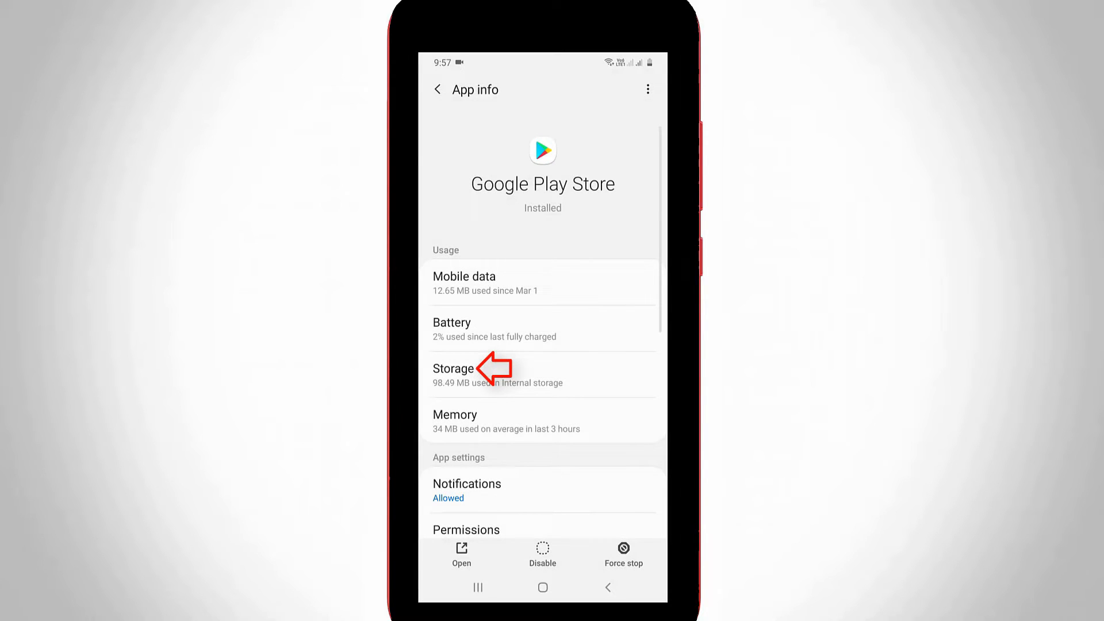
click(453, 369)
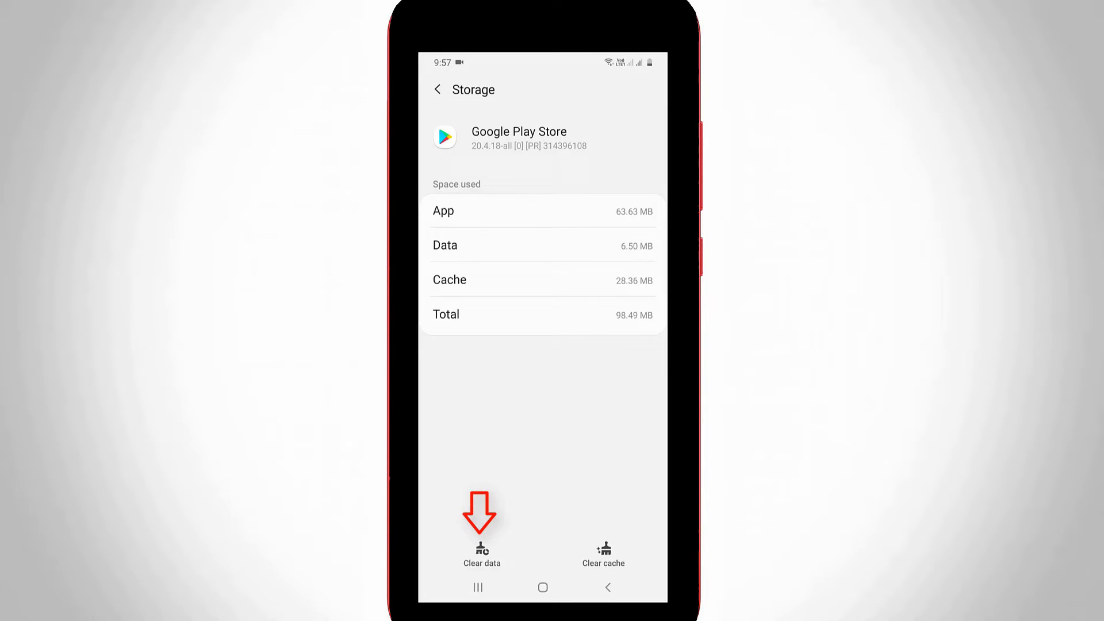
- Clear all Google Play Store data with confirmation and relaunch the Play Store
click(480, 554)
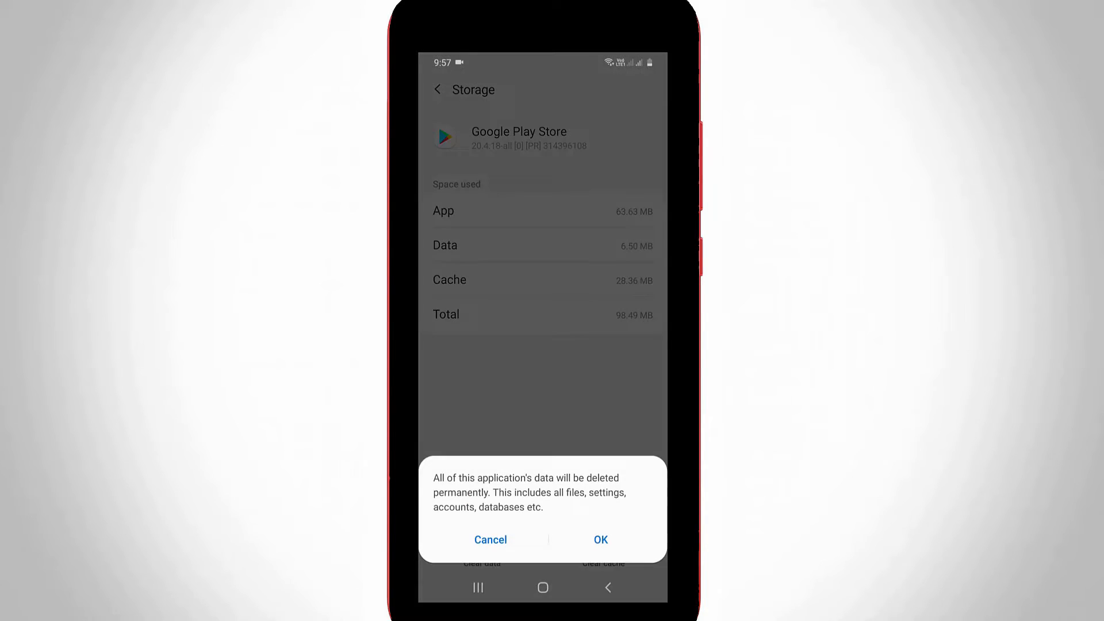
click(601, 539)
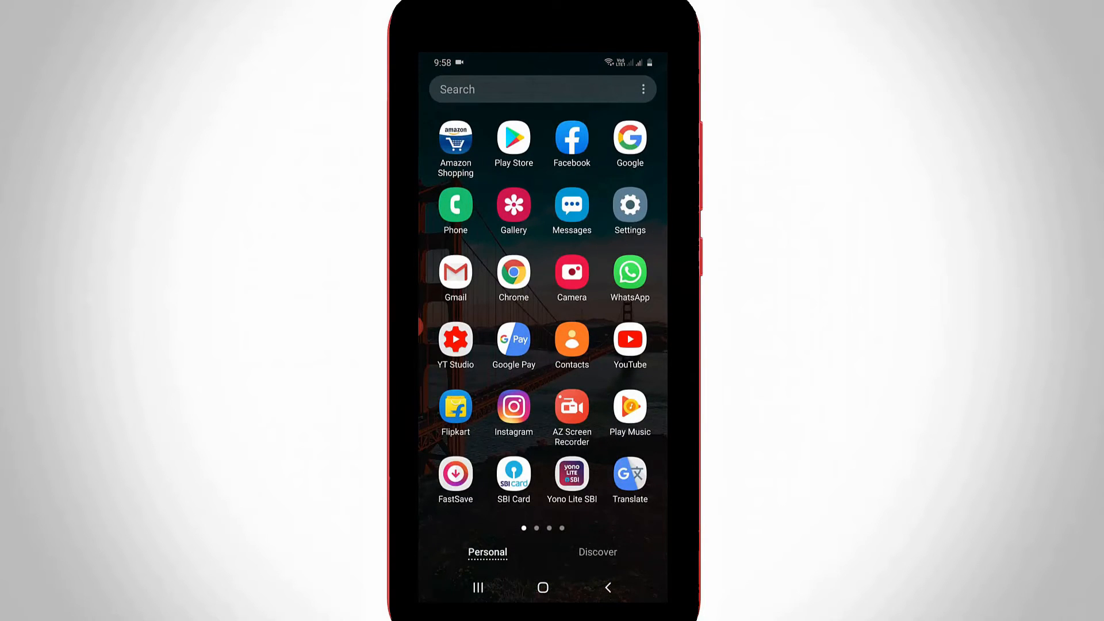
click(514, 138)
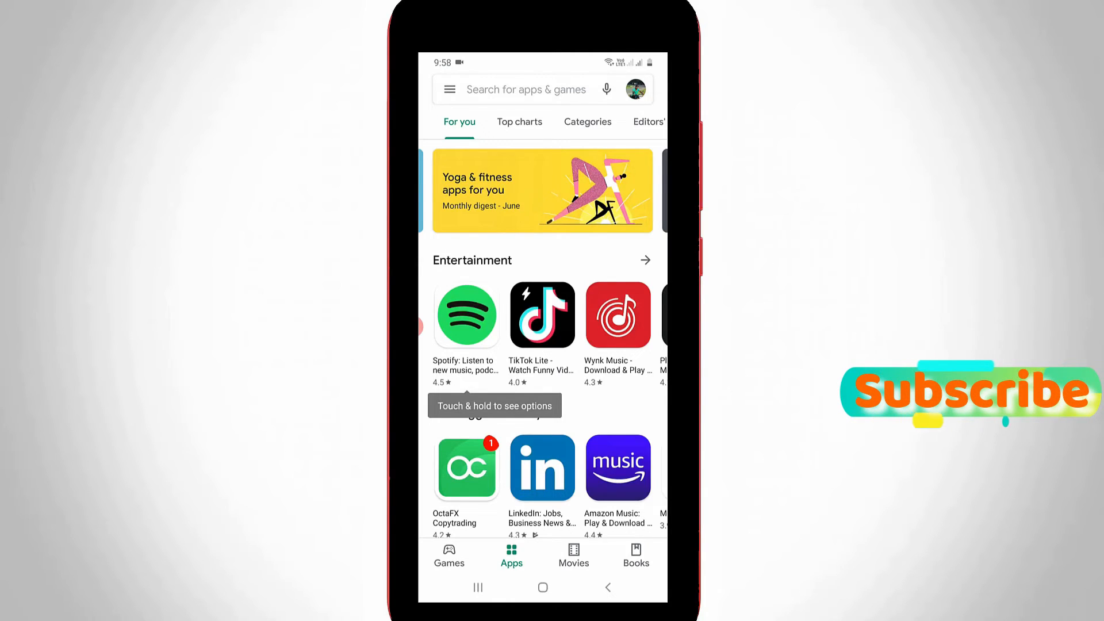
- Open the Play Store menu and go to My apps & games to check updates
click(449, 89)
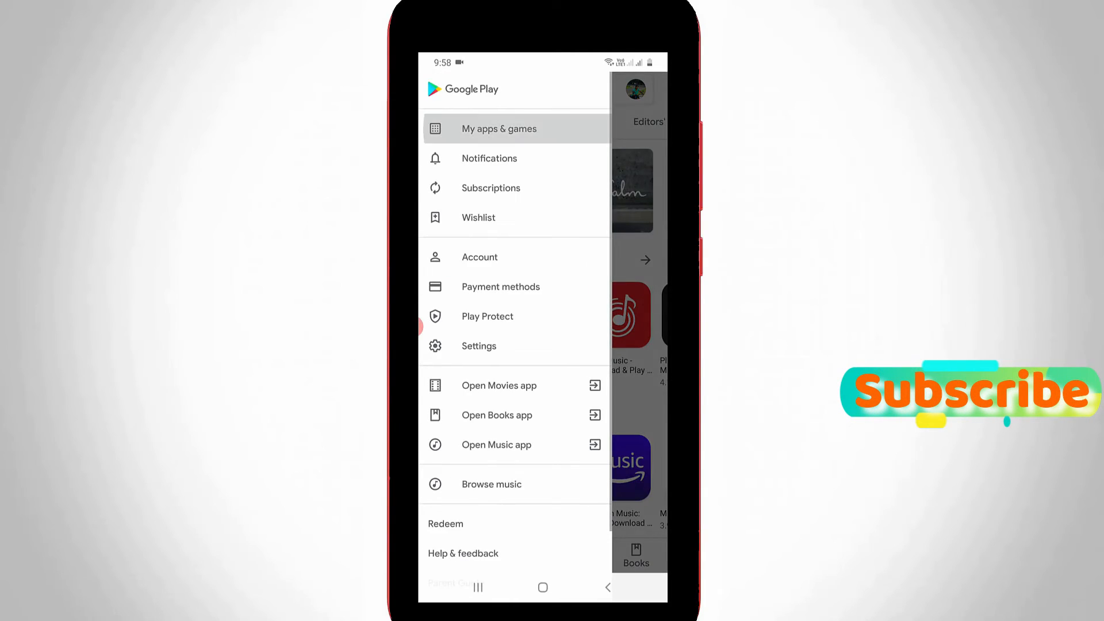
click(498, 128)
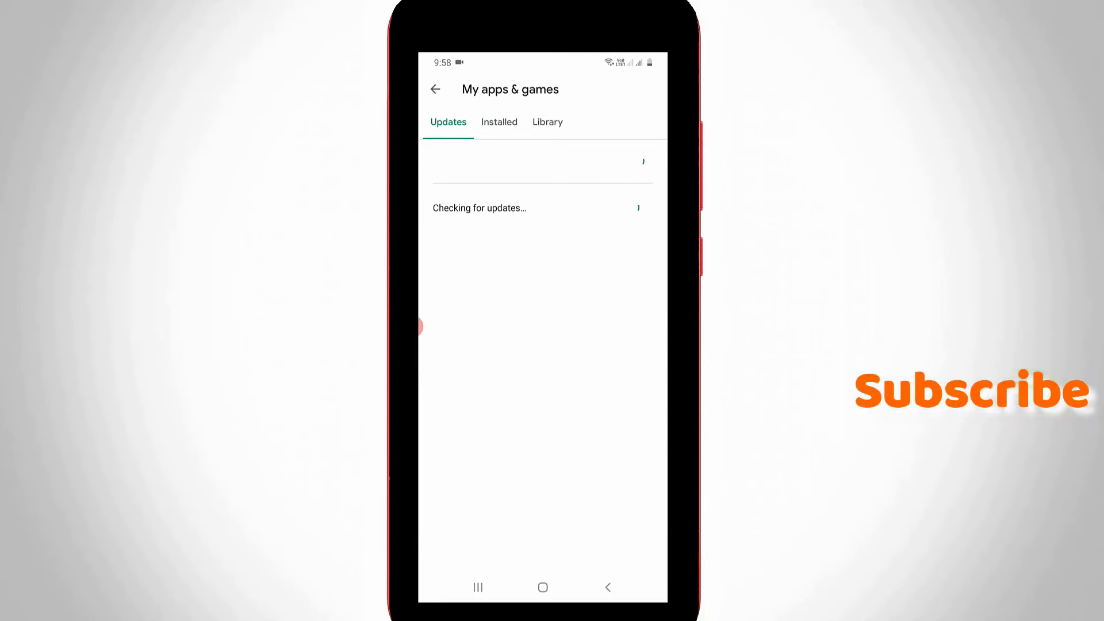